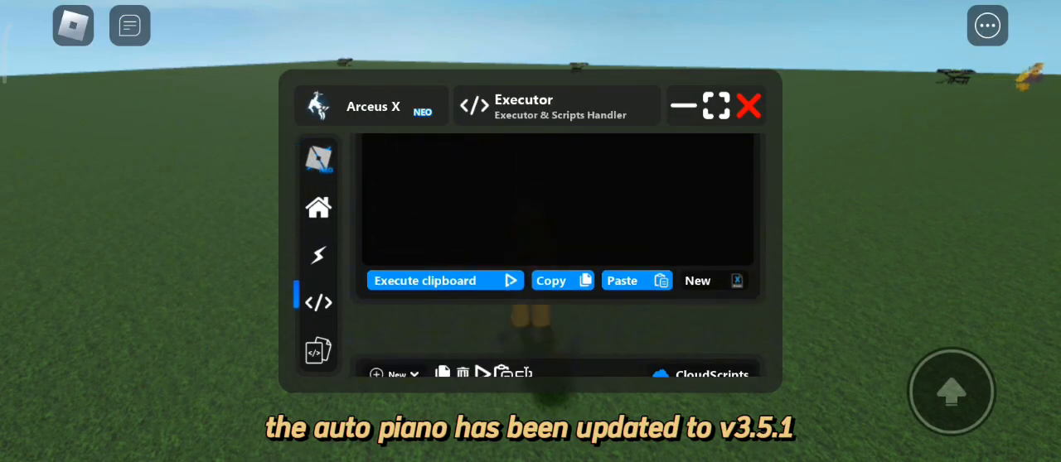
# - Execute the copied Auto Piano by Panda Hub script from the clipboard in Arceus X
pyautogui.click(435, 280)
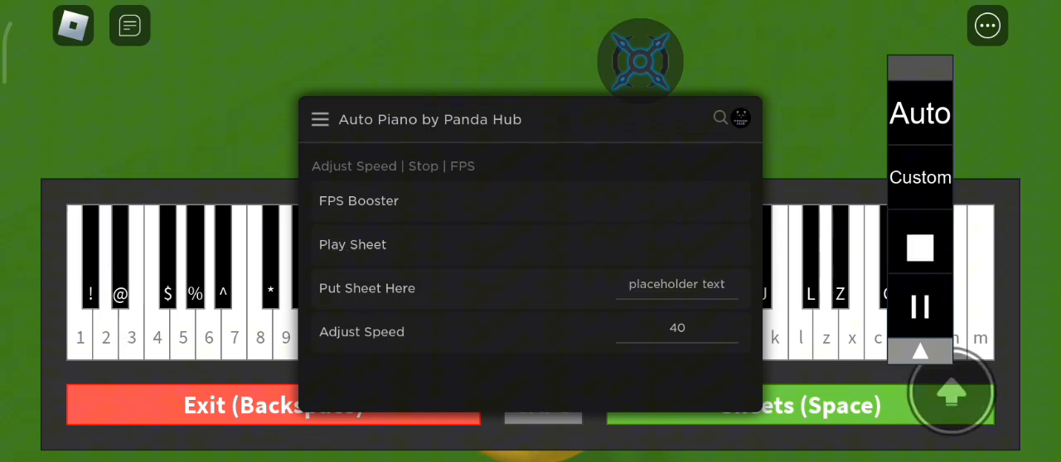
# - Show the Modern, Memes and Movies song list via Play Sheet and pause the Auto panel playback
pyautogui.click(320, 120)
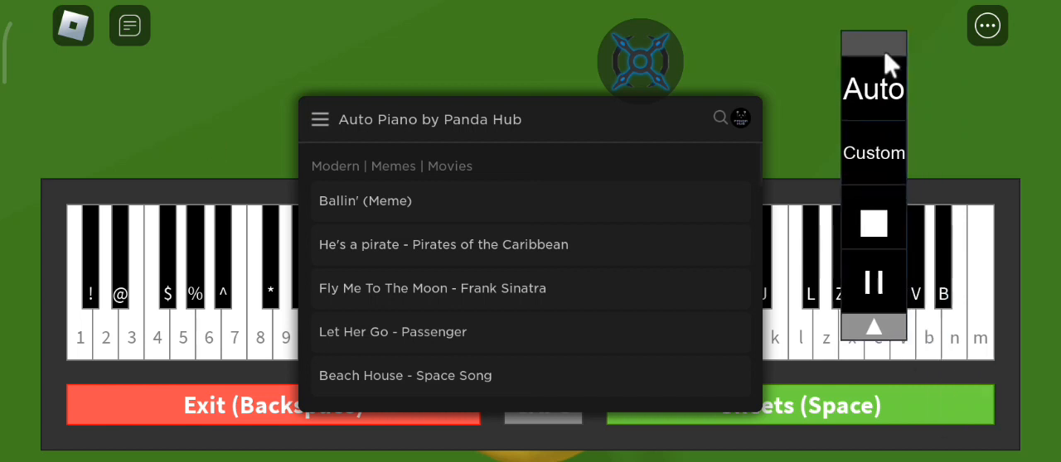
pyautogui.click(871, 282)
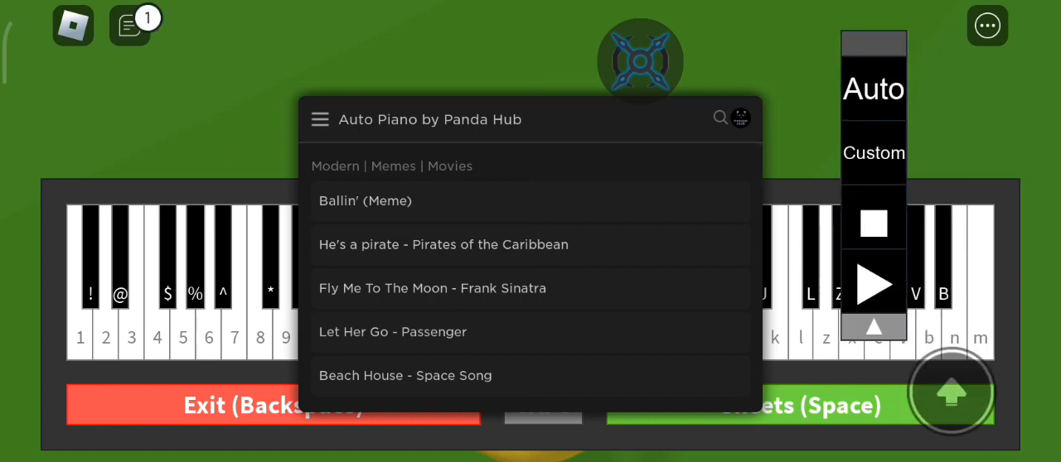
pyautogui.click(874, 284)
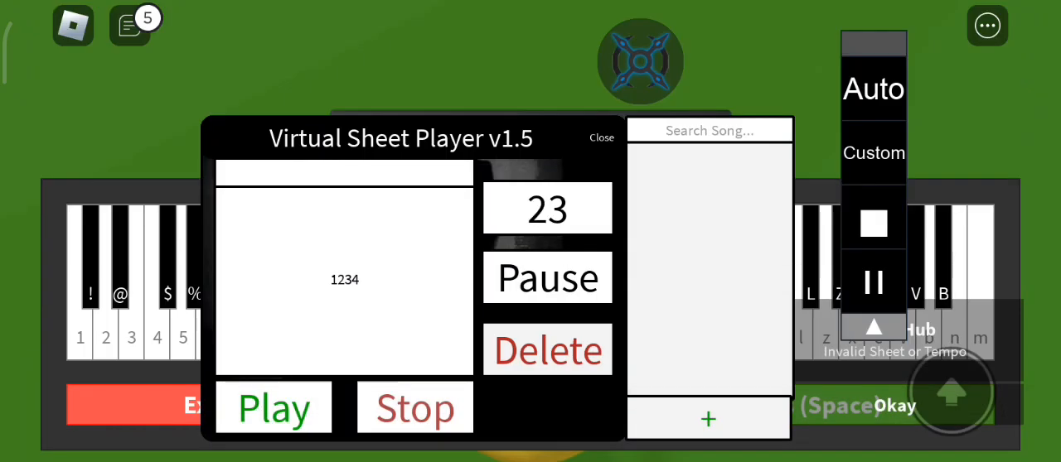
# - Start playing the '1234' sheet at tempo 23 in Virtual Sheet Player v1.5
pyautogui.click(275, 412)
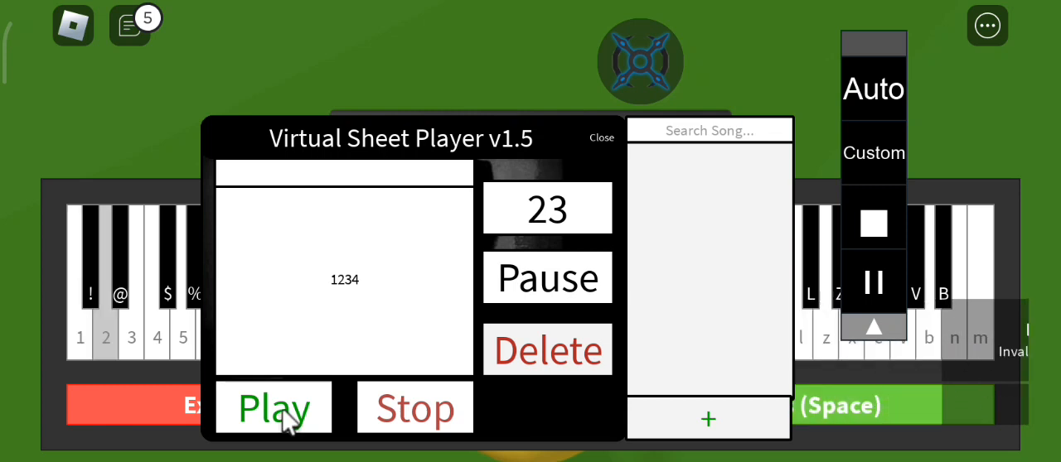